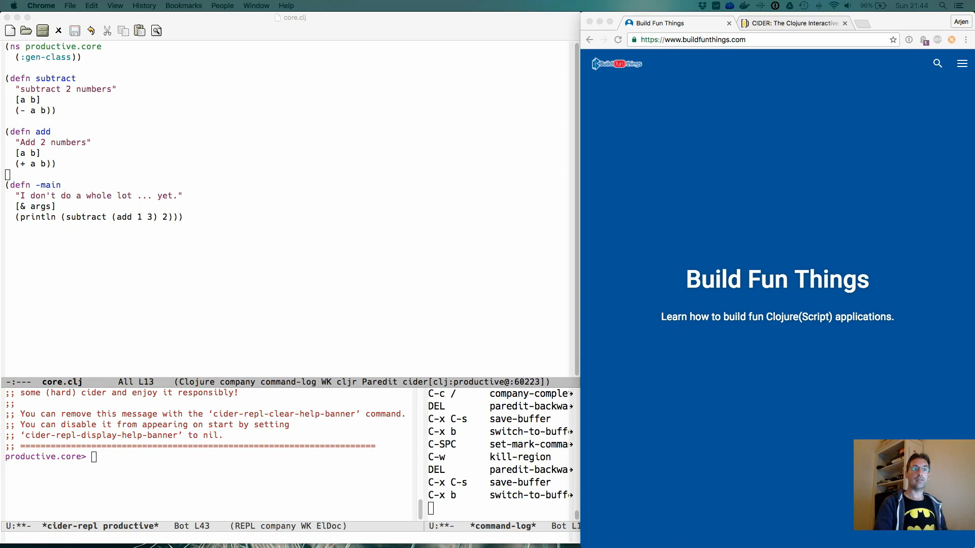
mouse_move(3, 89)
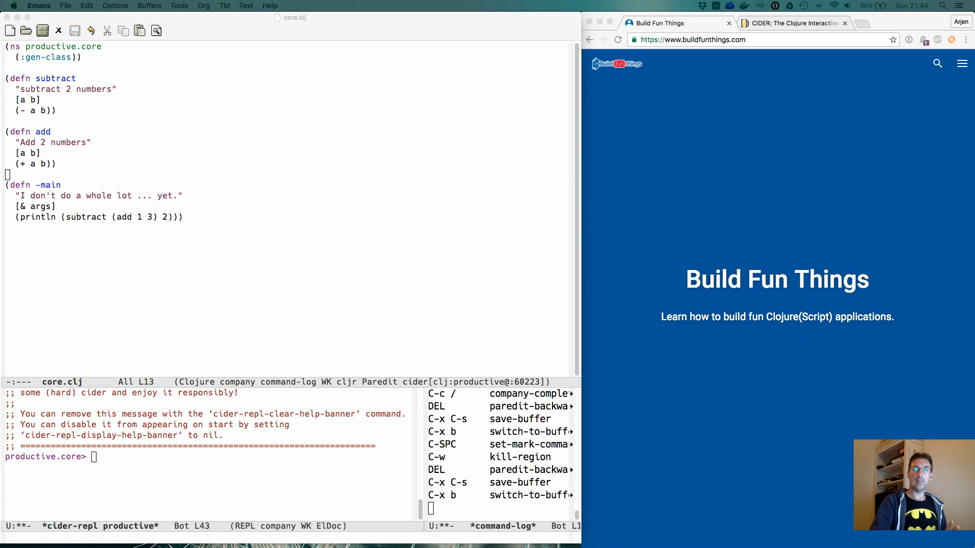
mouse_move(252, 108)
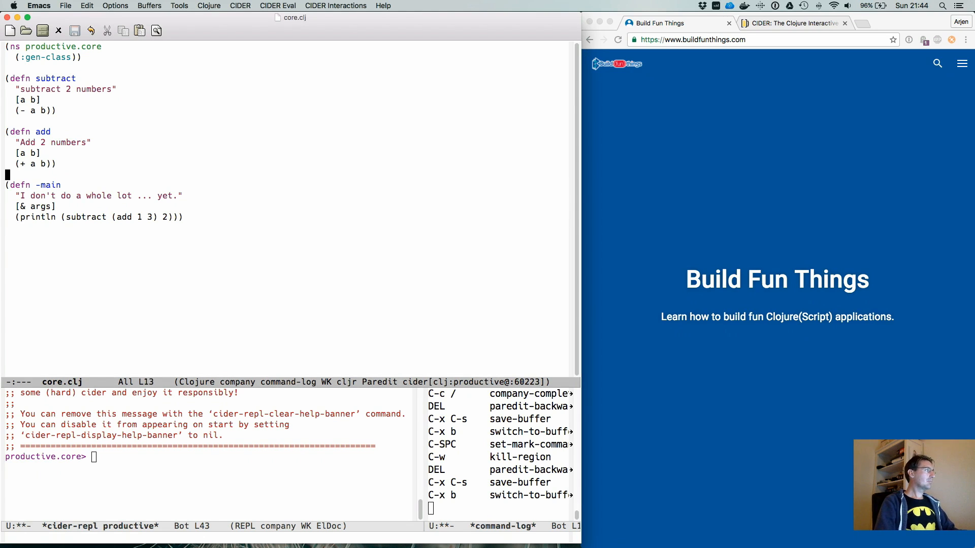
Focus the productive.core CIDER REPL prompt, ready to call the core.clj functions.
key("up")
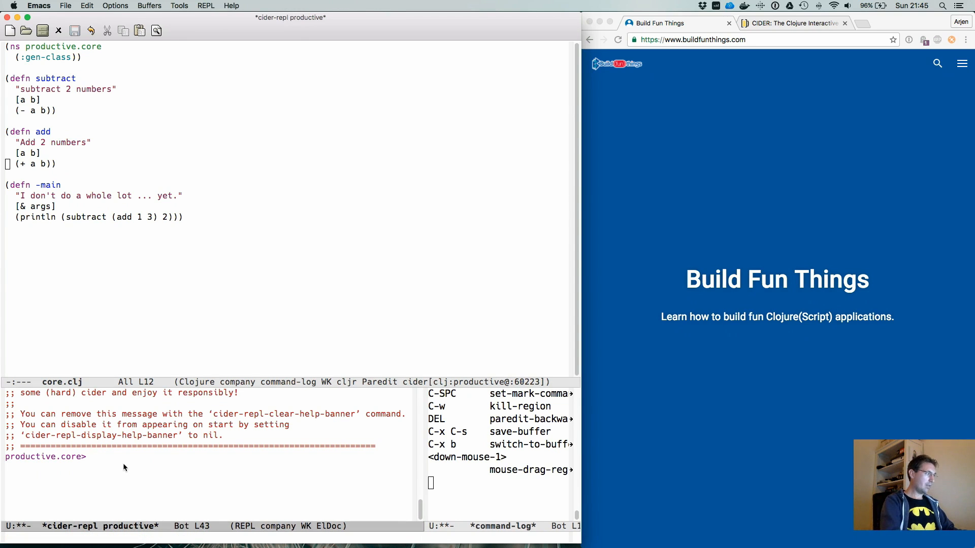
Evaluate (add 1 3) at the REPL prompt, getting 4, then return to add's body in core.clj.
type("(add 1 3")
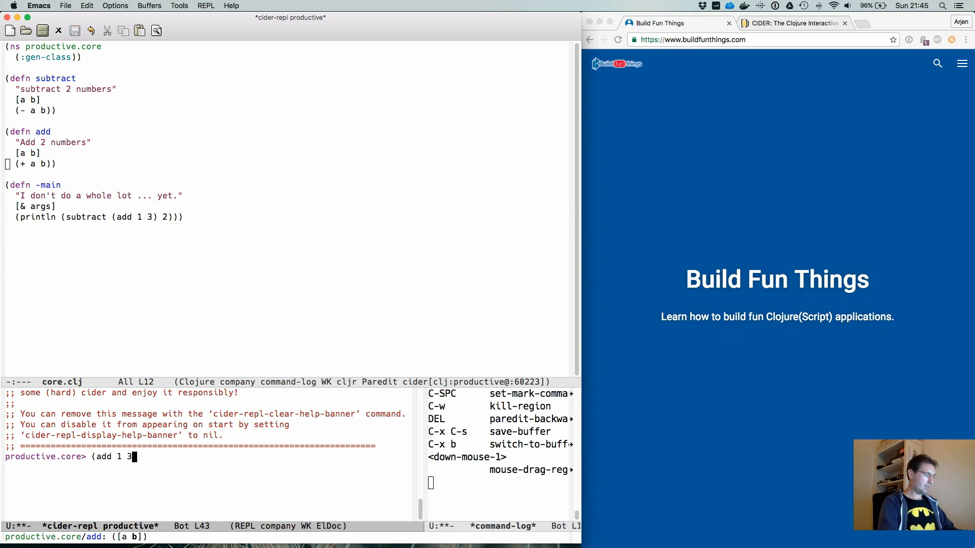
key("Return")
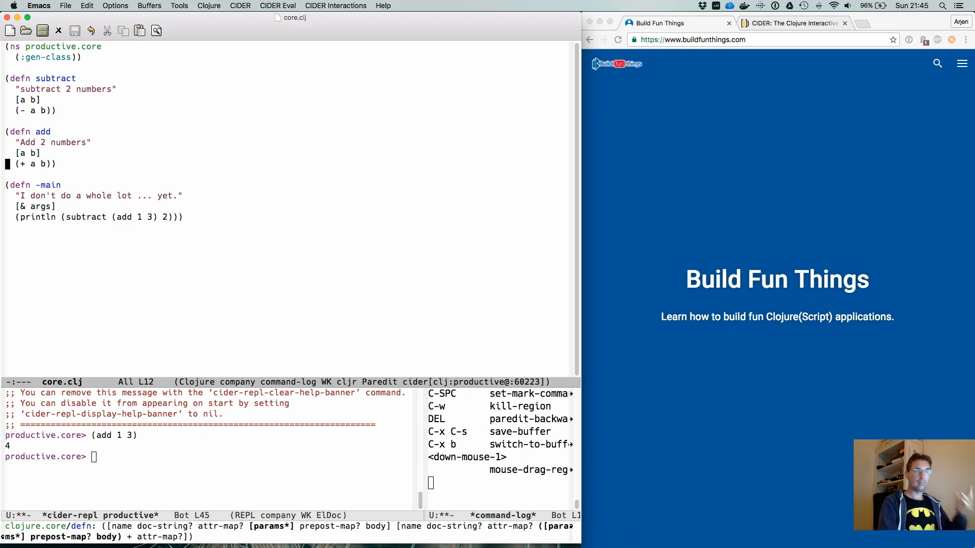
key("right")
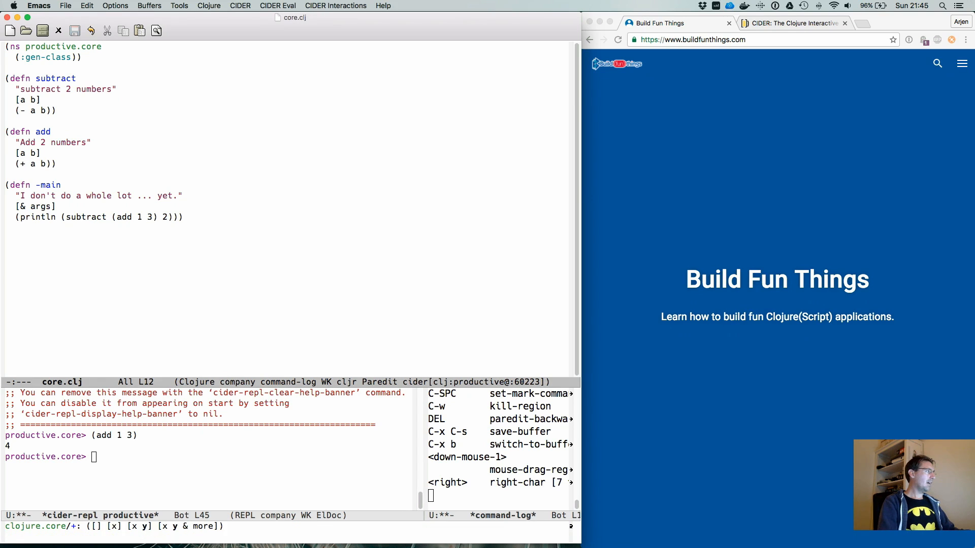
Change add's body to (+ a 1), re-evaluate it, and rerun (add 1 3) in the REPL for 2.
type("1")
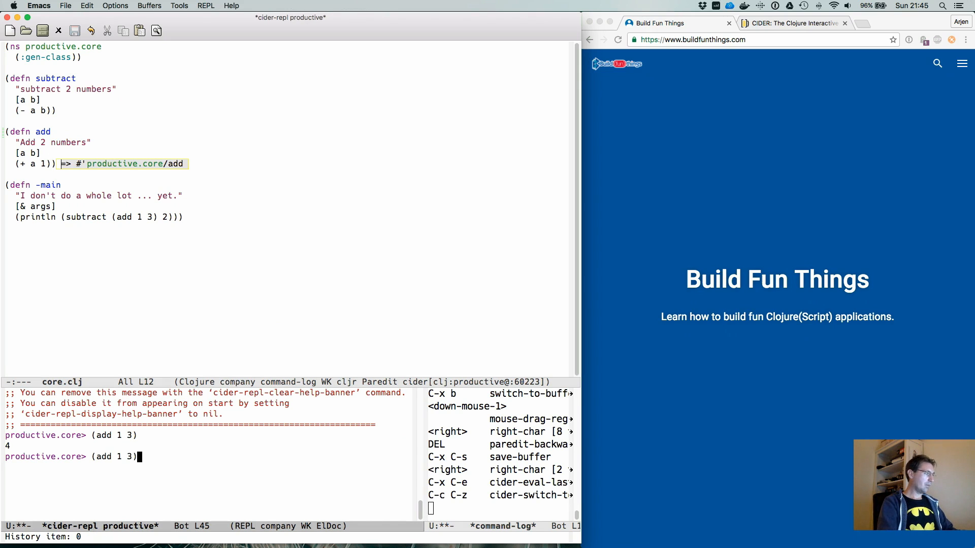
key("Return")
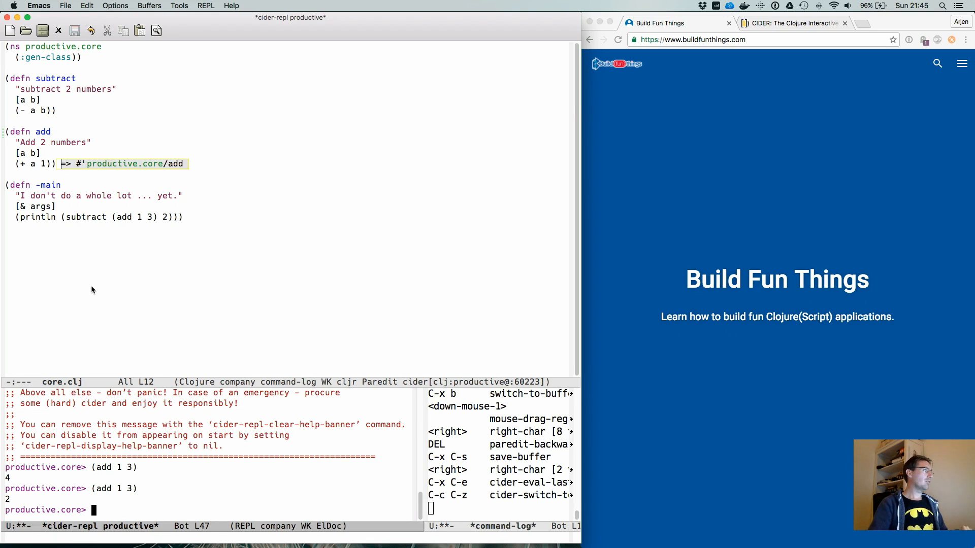
mouse_move(56, 184)
type("(add 1 ")
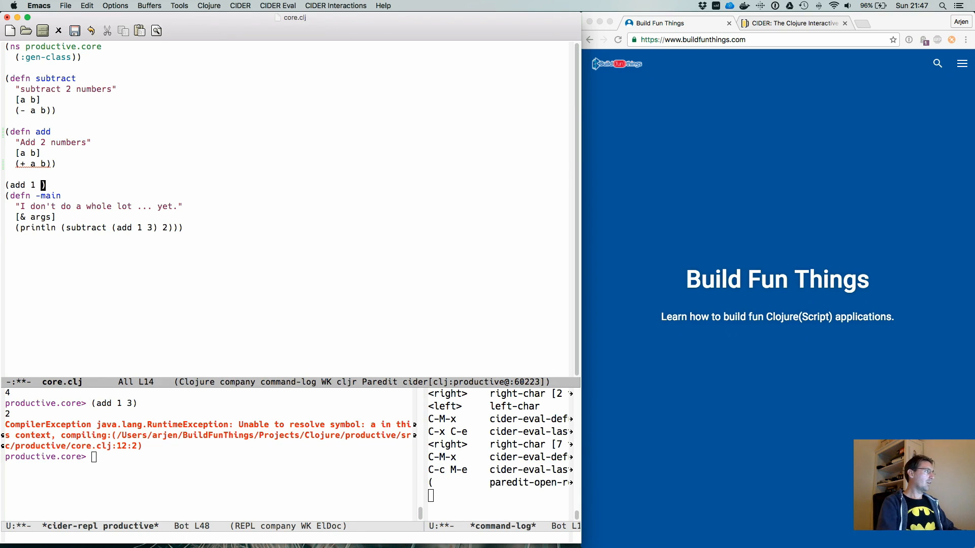
Finish the (add 1 2) form in core.clj and evaluate it in the REPL, returning 3.
type("2")
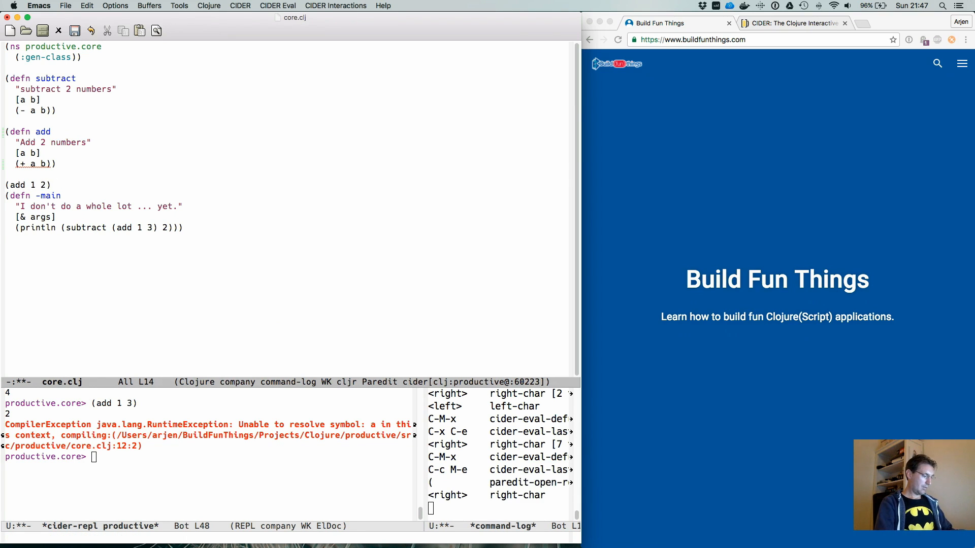
key("C-c M-e")
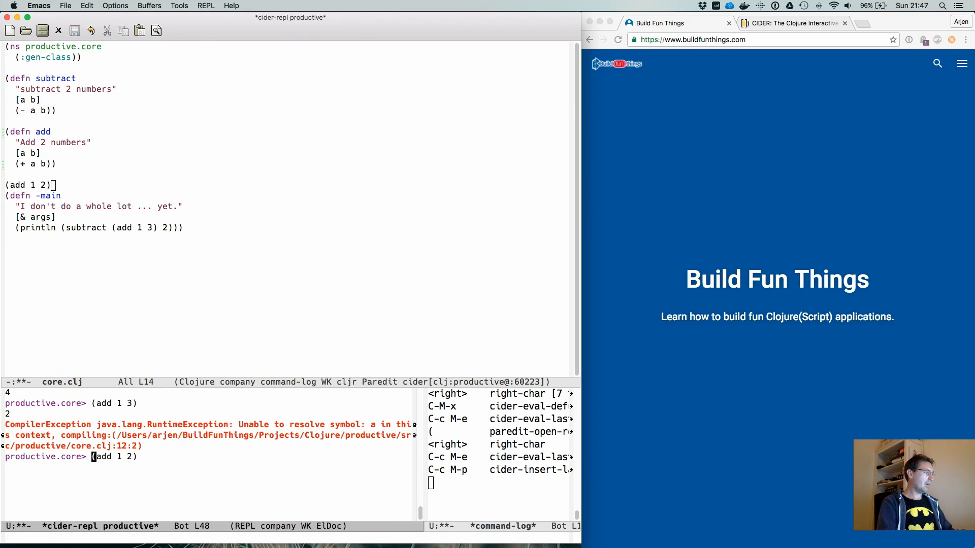
key("Return")
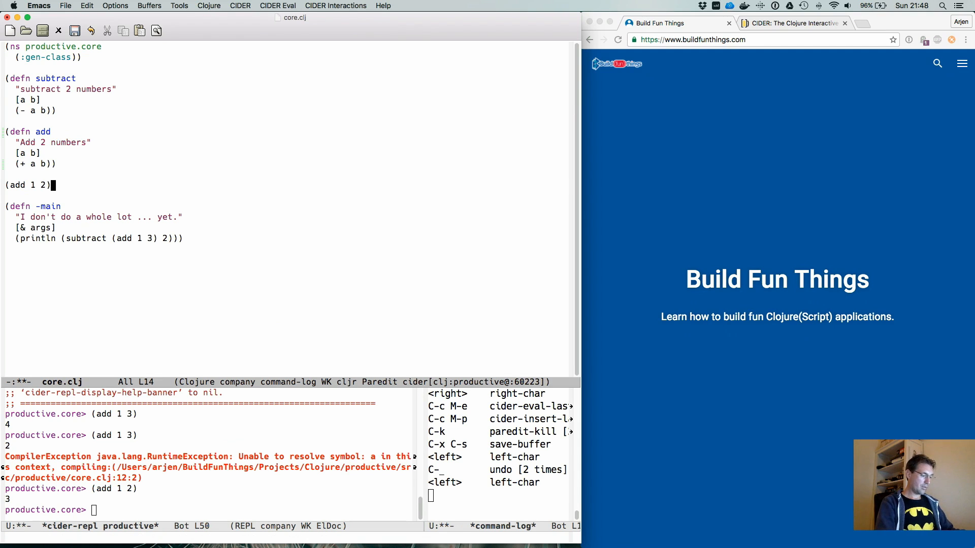
Inspect the result of (add 1 2) with cider-inspect: a java.lang.Long with value 3.
key("c-c M-i")
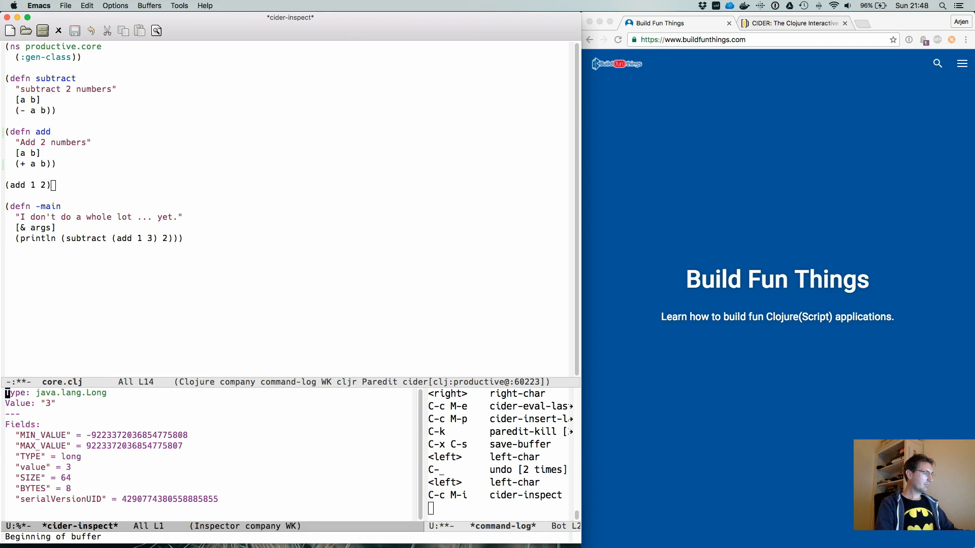
Leave the inspector, clear the REPL output with C-u C-c C-o, and place point after (add 1 2).
key("Down")
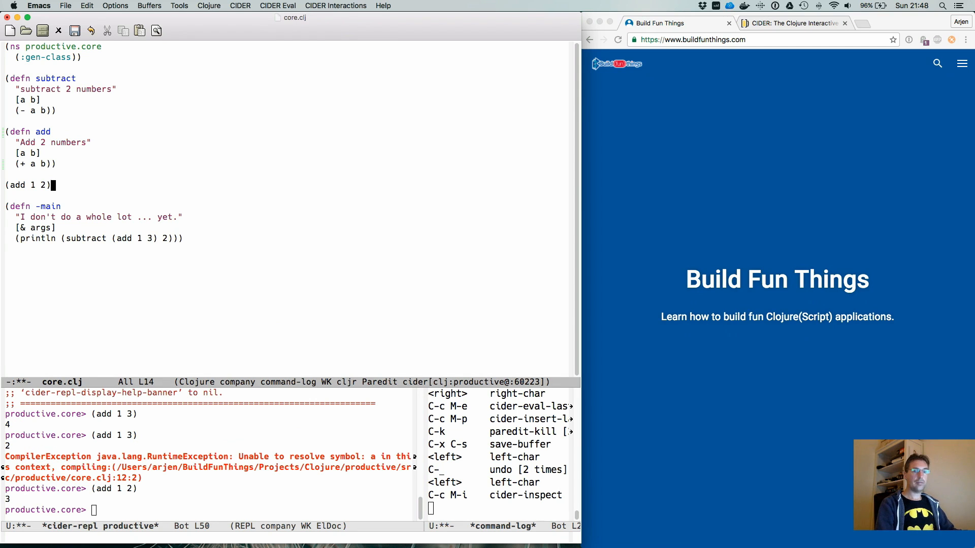
key("C-u C-c C-o")
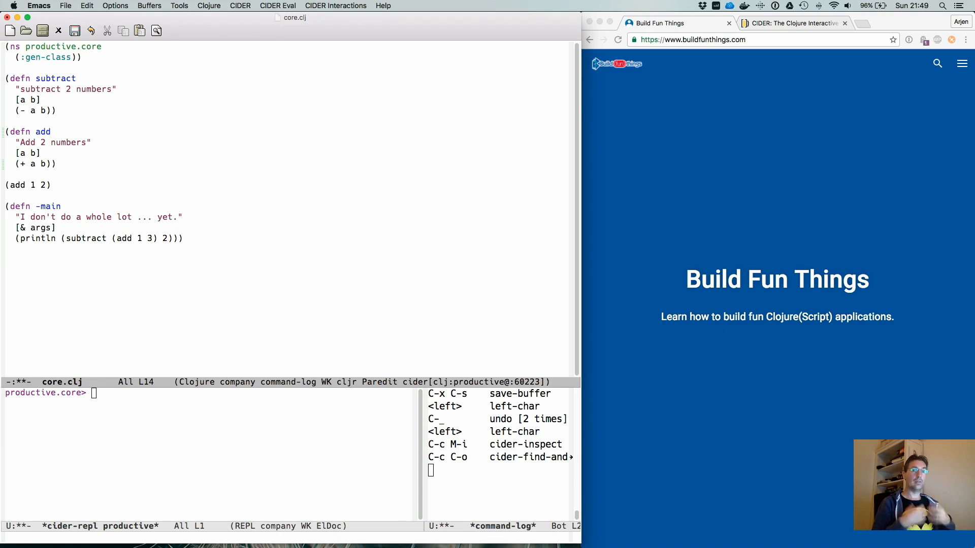
left_click(50, 184)
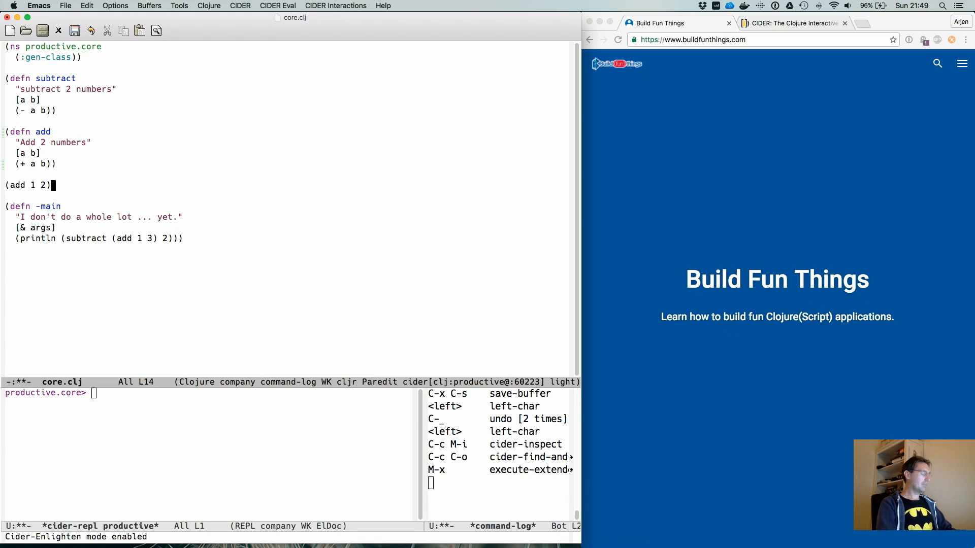
Evaluate (add 1 2) and the definitions so add shows a=1, b=2 and result 3 inline.
key("C-x C-e")
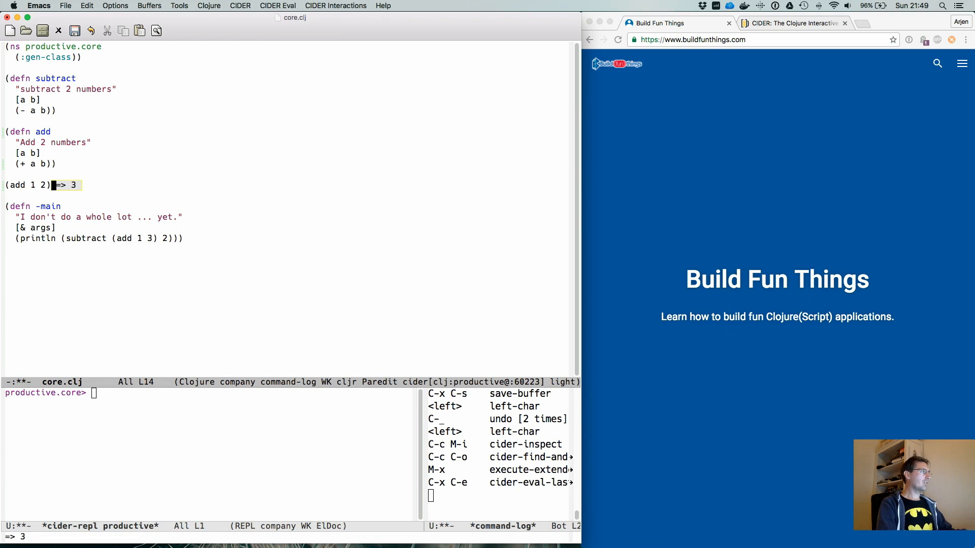
key("C-M-x")
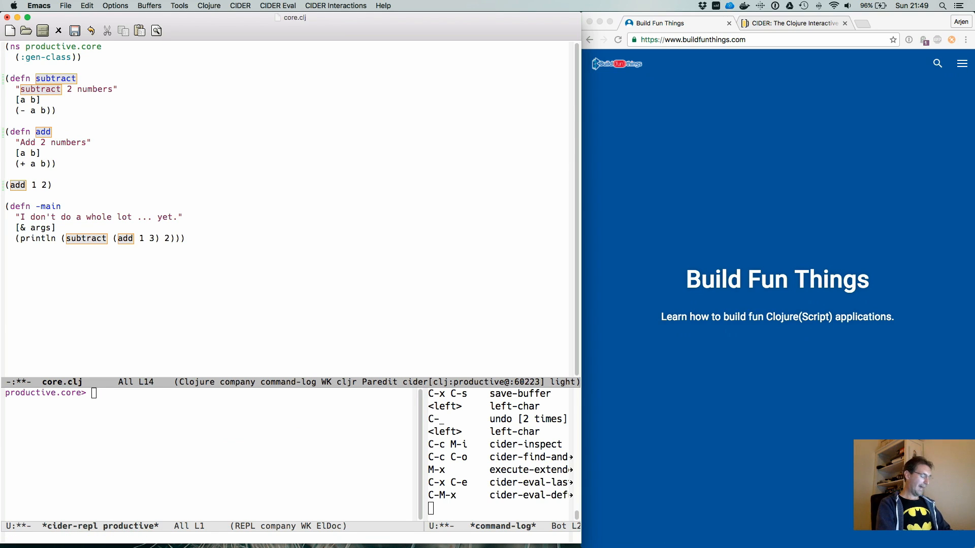
key("C-x C-e")
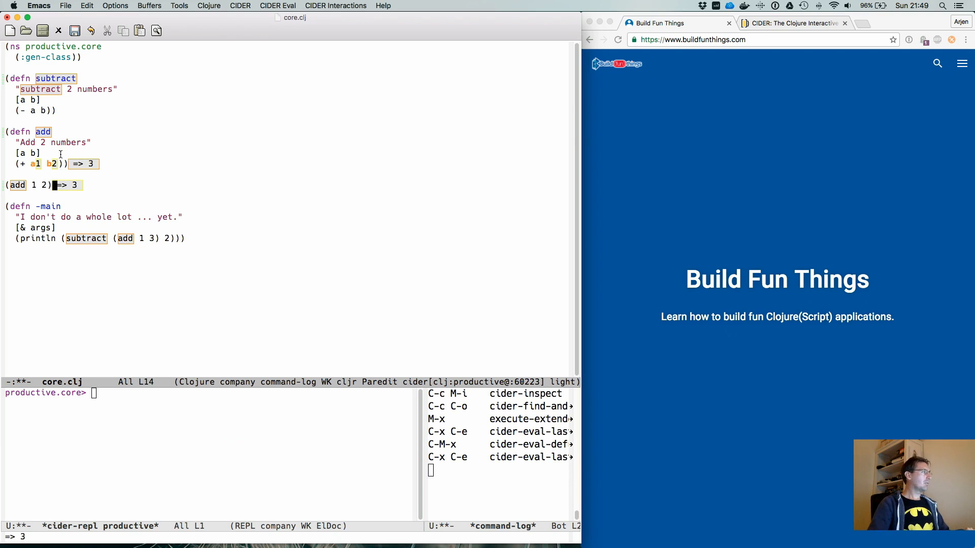
mouse_move(55, 328)
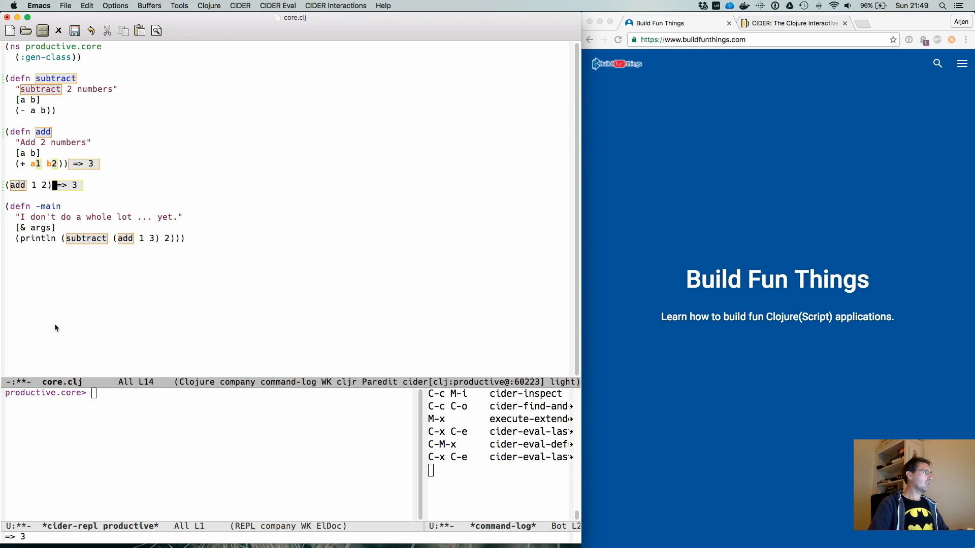
key("Left")
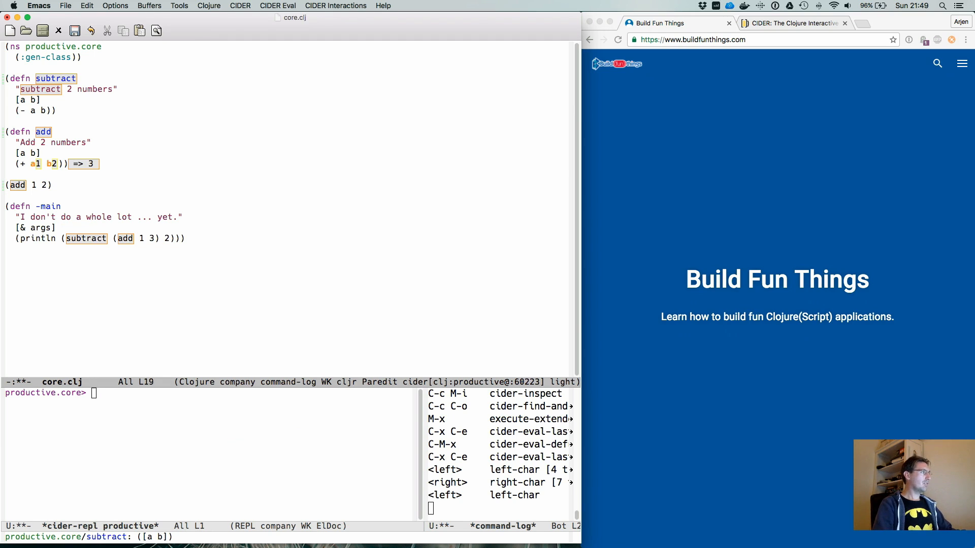
key("Left")
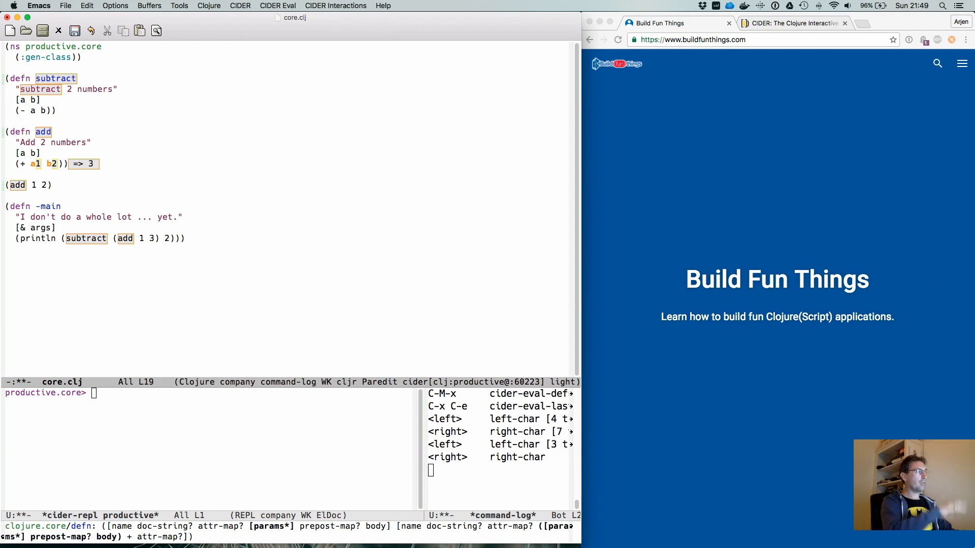
Evaluate the println call in -main, printing 2 with add showing 4 and subtract 2 inline.
key("C-x C-e")
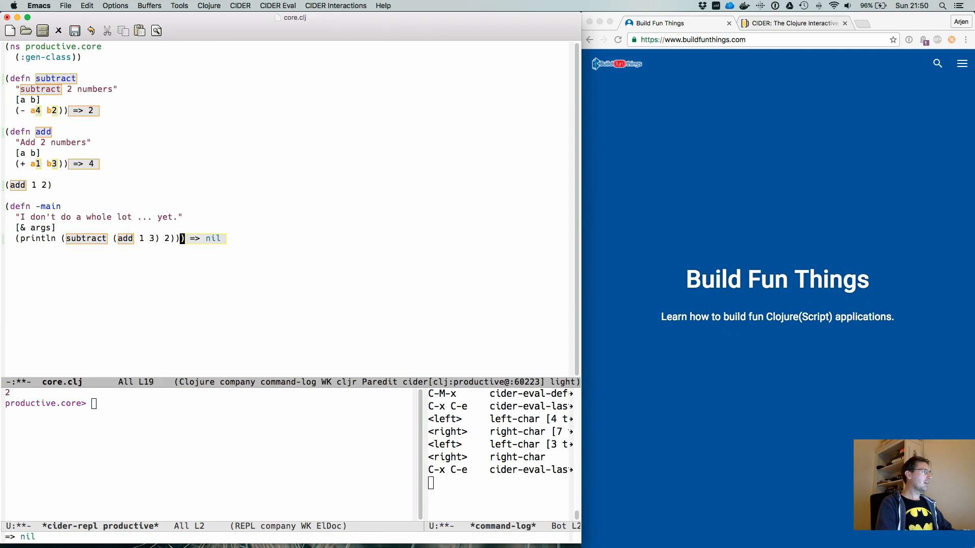
key("right")
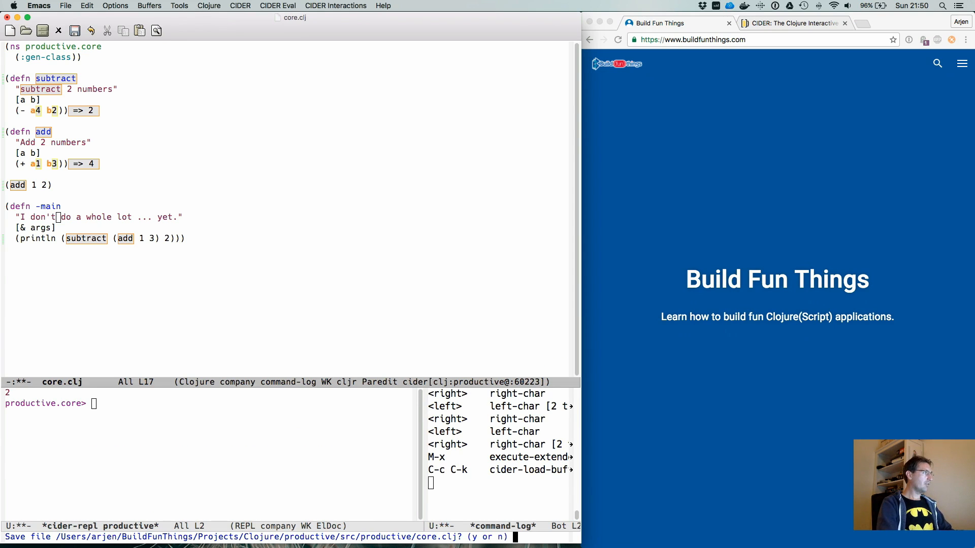
Confirm saving core.clj so the buffer reloads with enlighten mode turned off.
key("y")
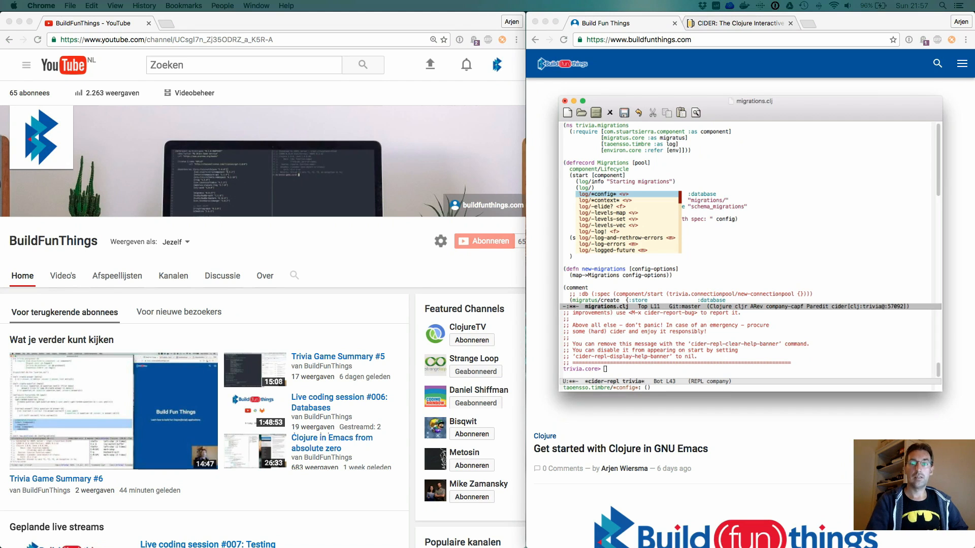
mouse_move(872, 392)
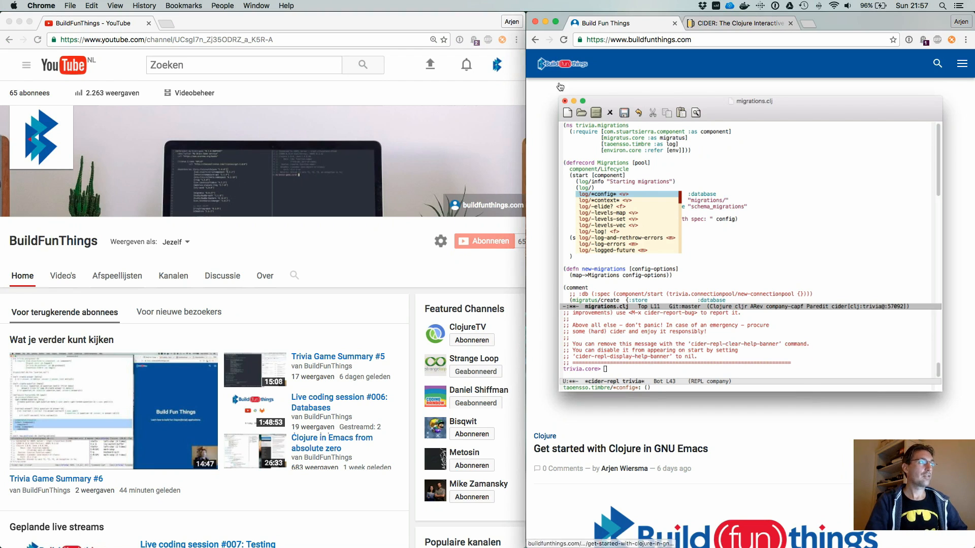
mouse_move(619, 48)
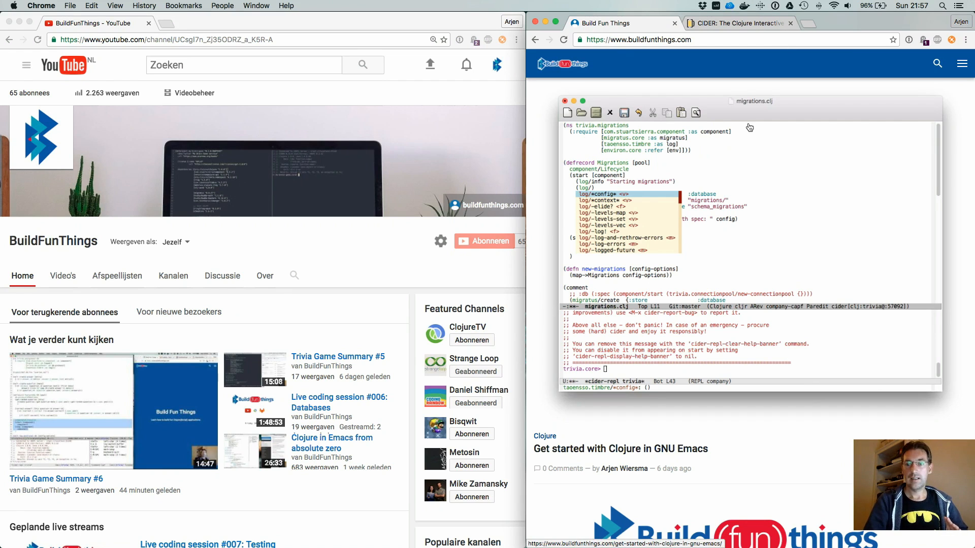
mouse_move(893, 267)
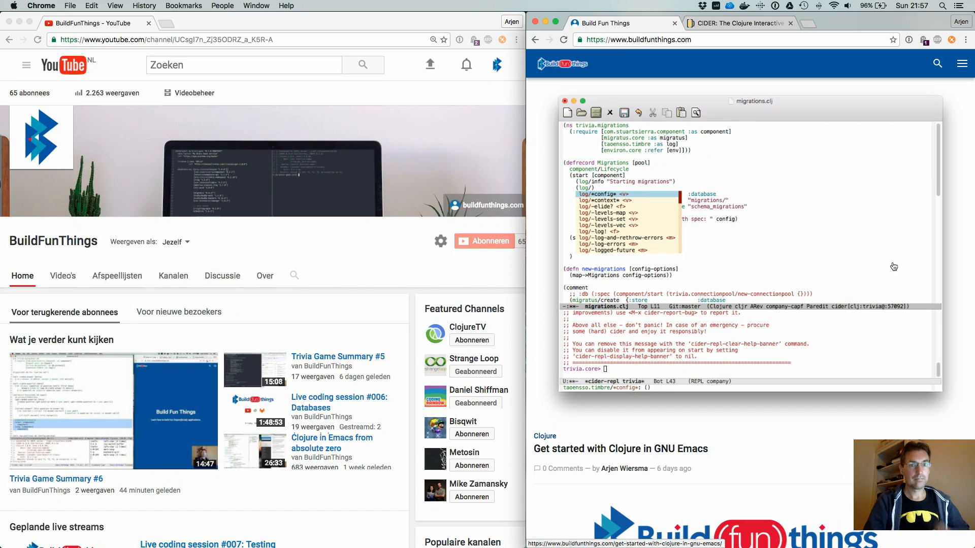